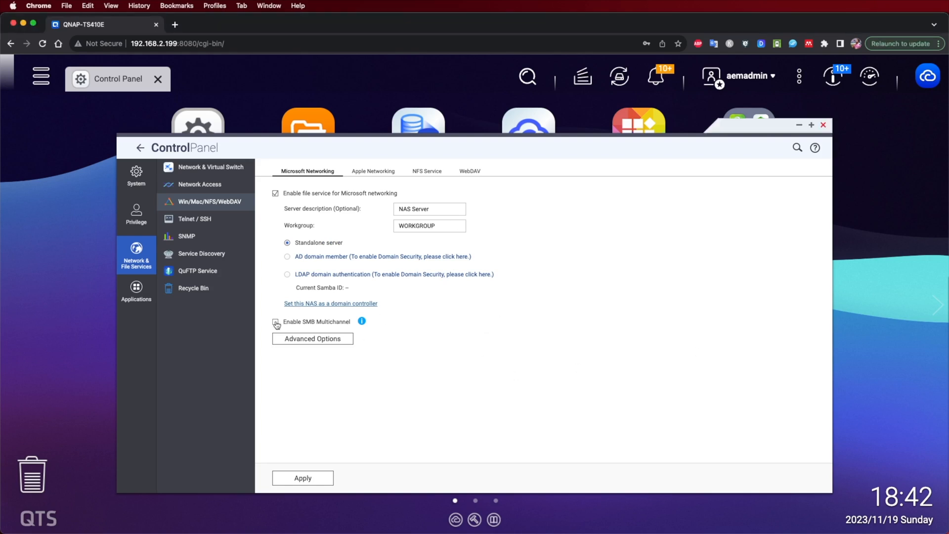
- Enable SMB Multichannel in Microsoft Networking and show its adapter settings list
left_click(276, 321)
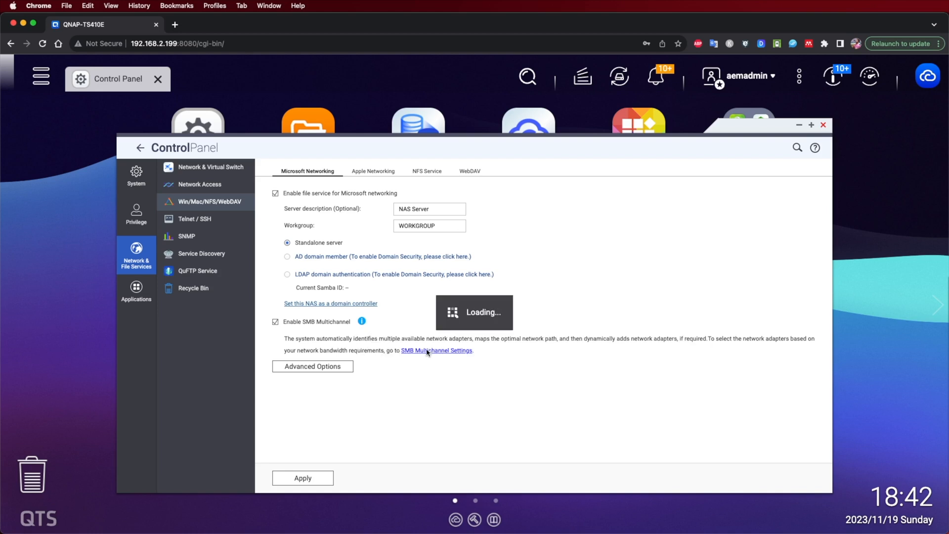
left_click(436, 350)
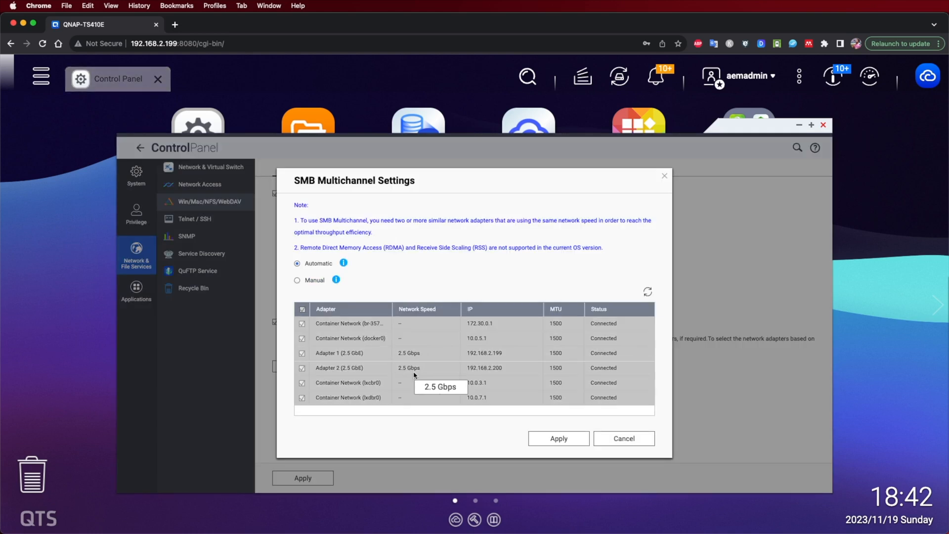
mouse_move(386, 361)
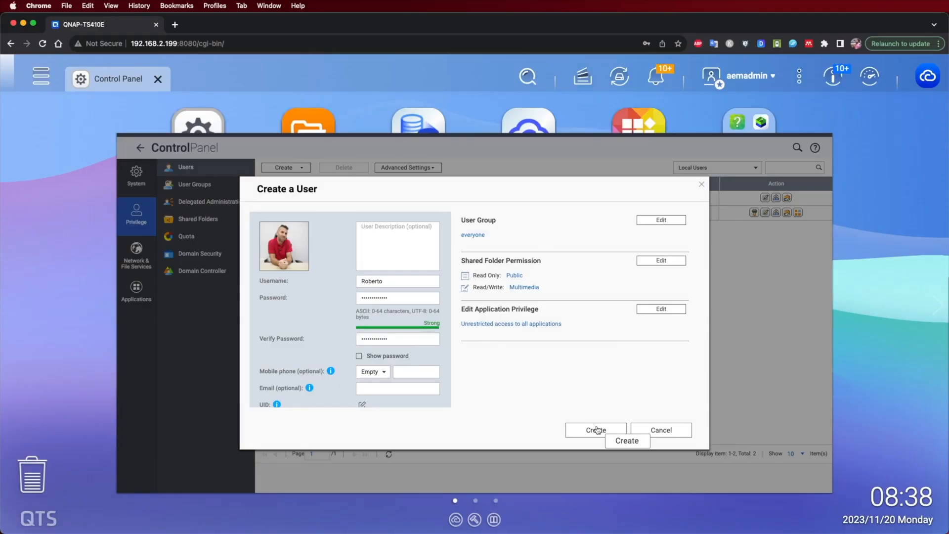
- Grant the user Shared Folder, User and Group, Backup Operation and System Monitoring roles in Delegated Administration
left_click(595, 431)
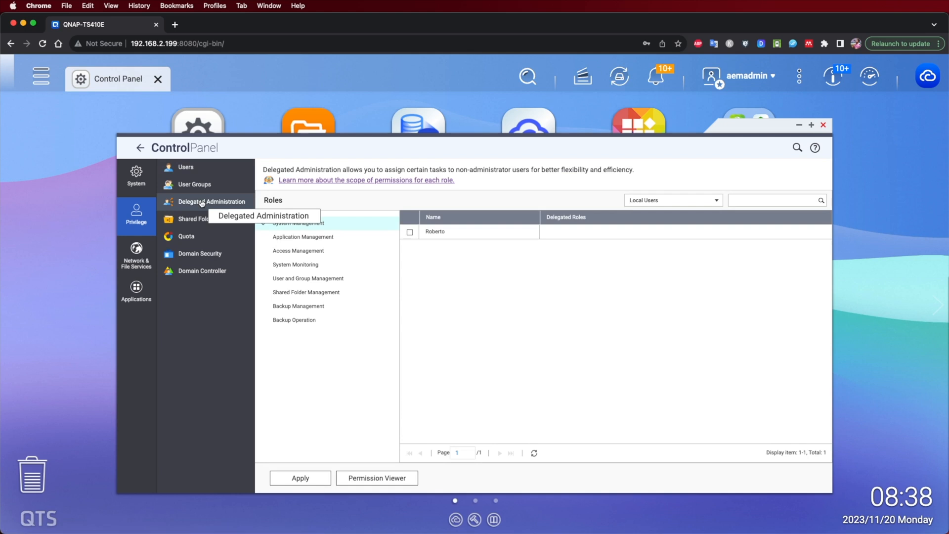
left_click(307, 292)
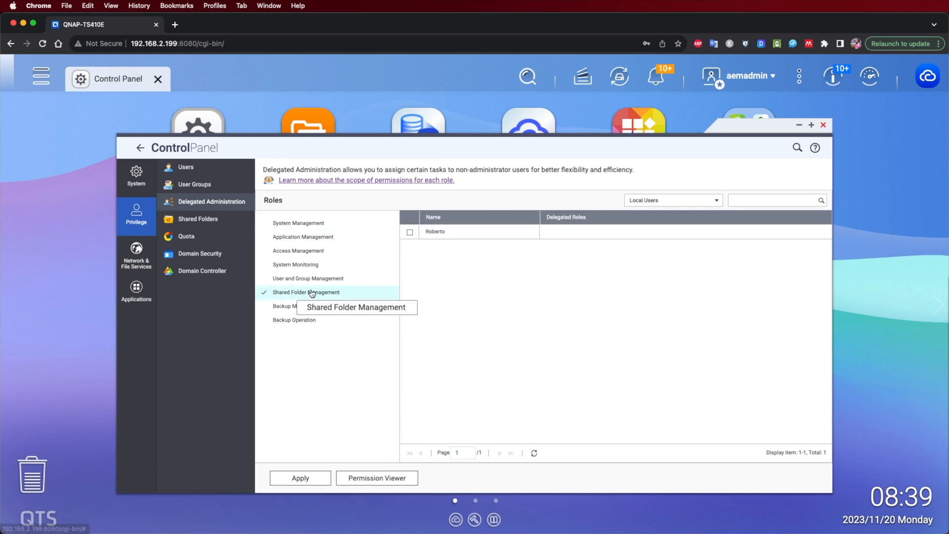
left_click(410, 231)
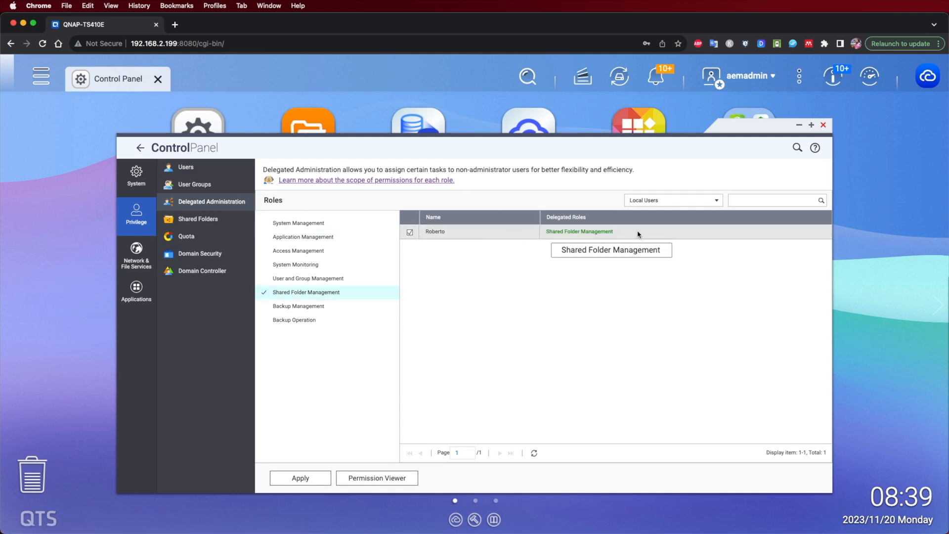
mouse_move(307, 277)
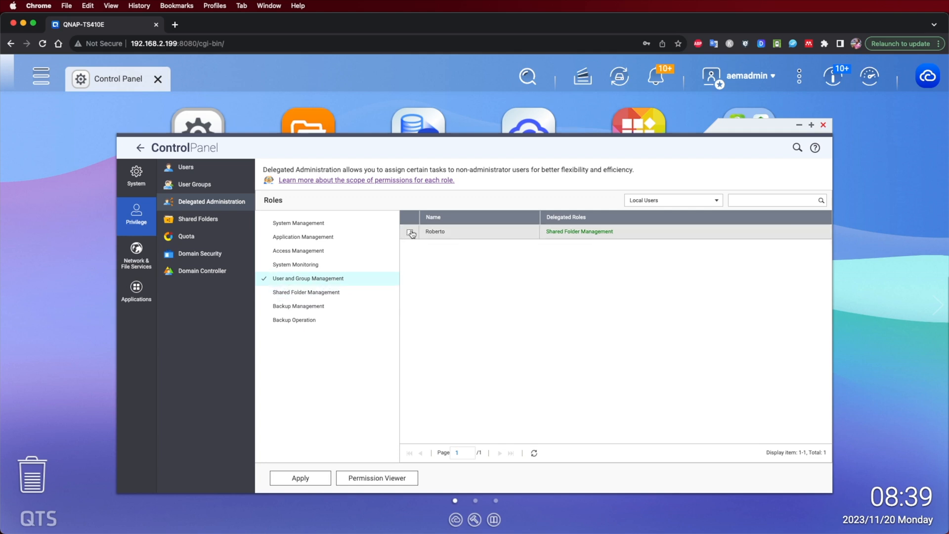
left_click(409, 232)
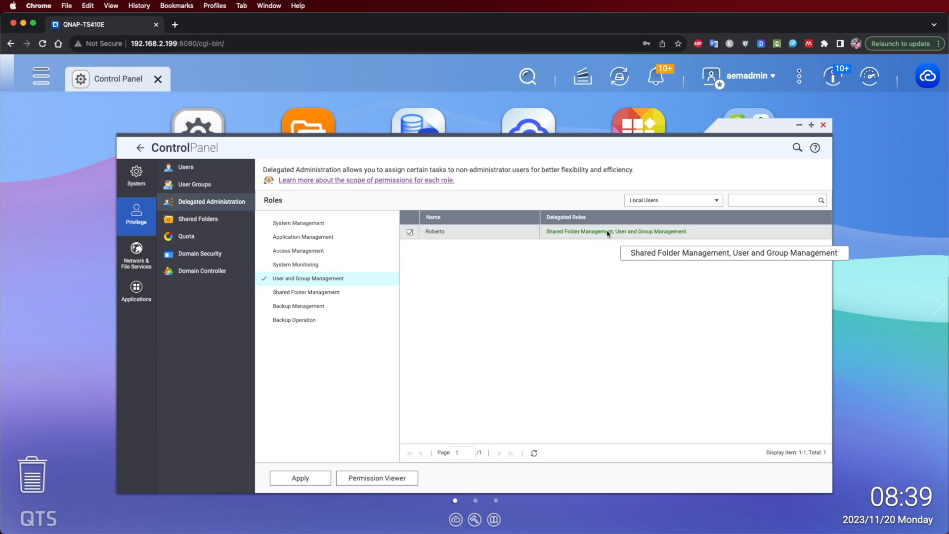
left_click(295, 319)
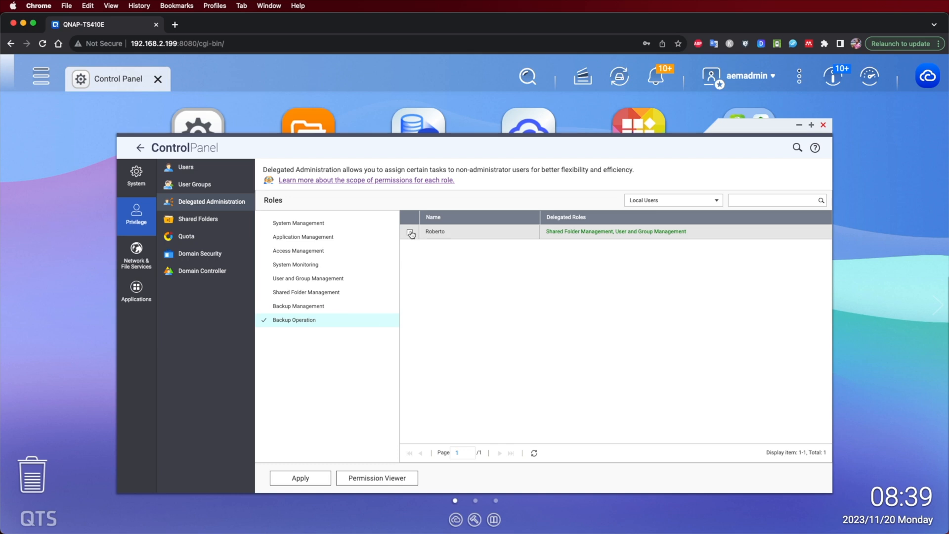
left_click(411, 231)
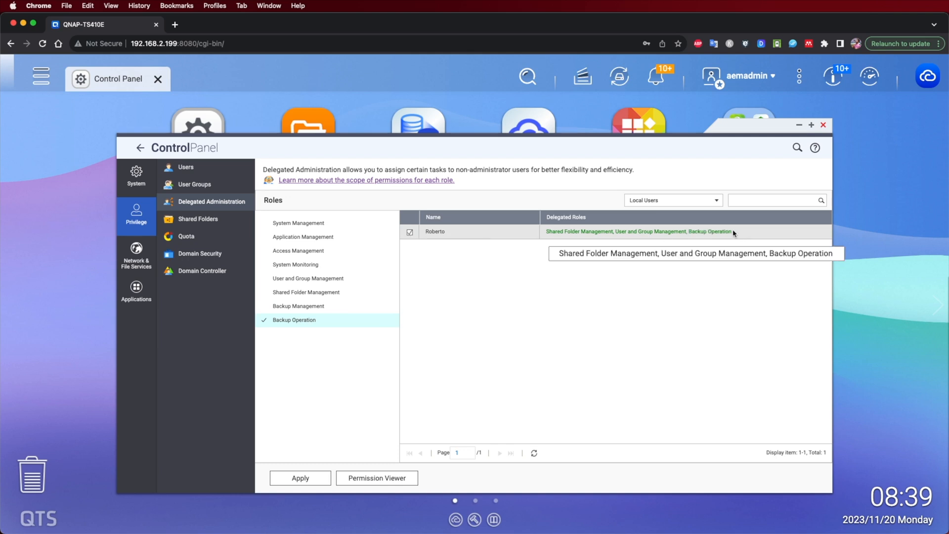
mouse_move(294, 319)
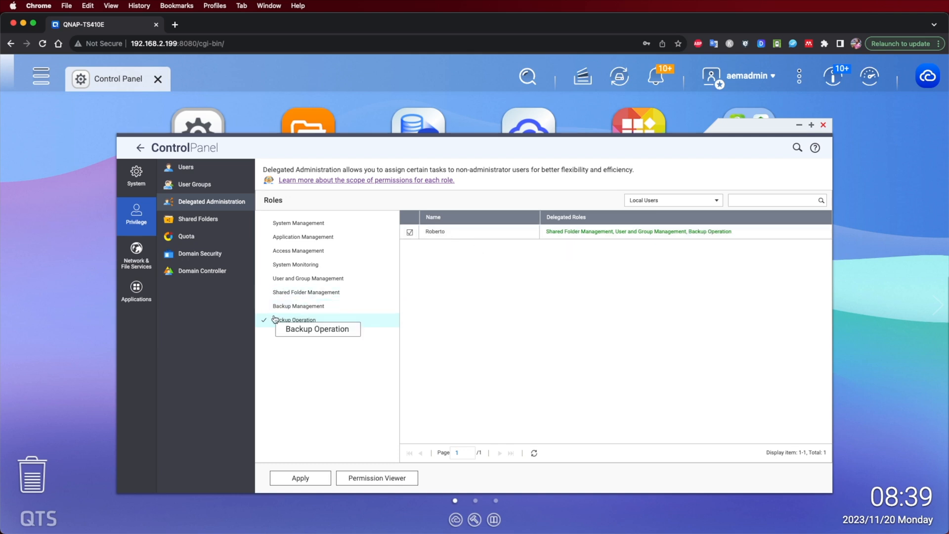
mouse_move(307, 278)
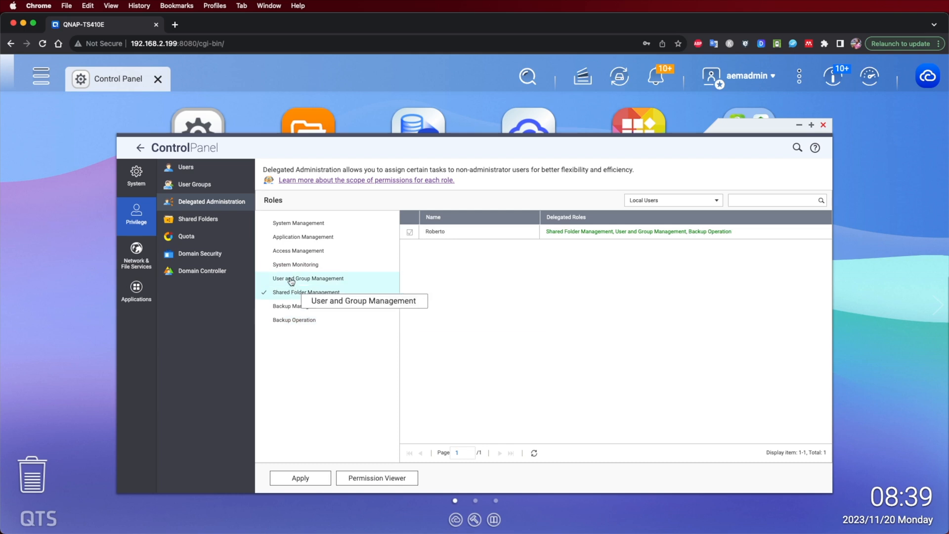
mouse_move(296, 265)
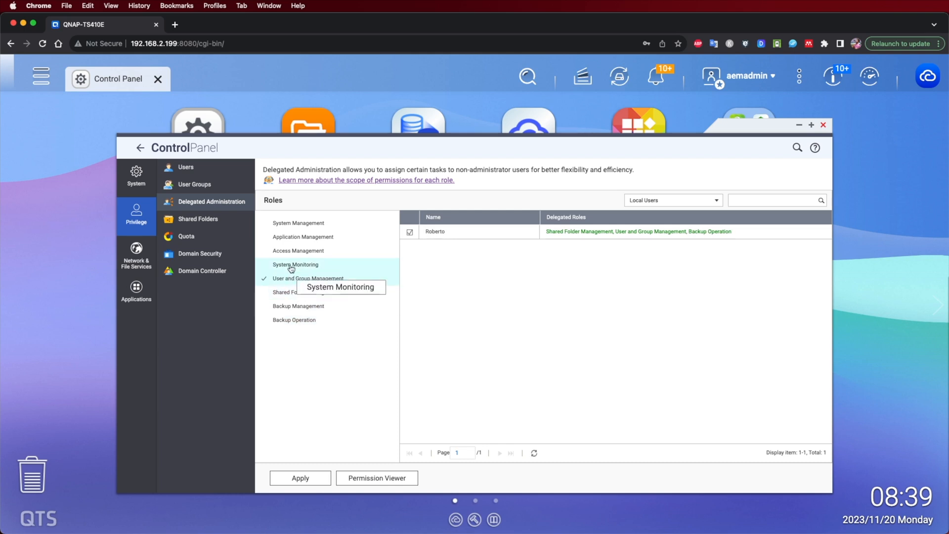
left_click(296, 265)
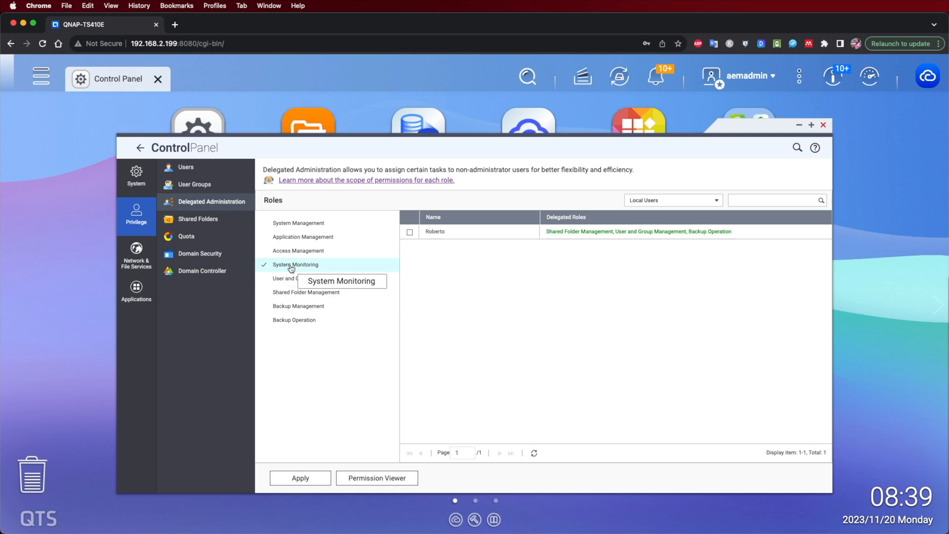
mouse_move(376, 261)
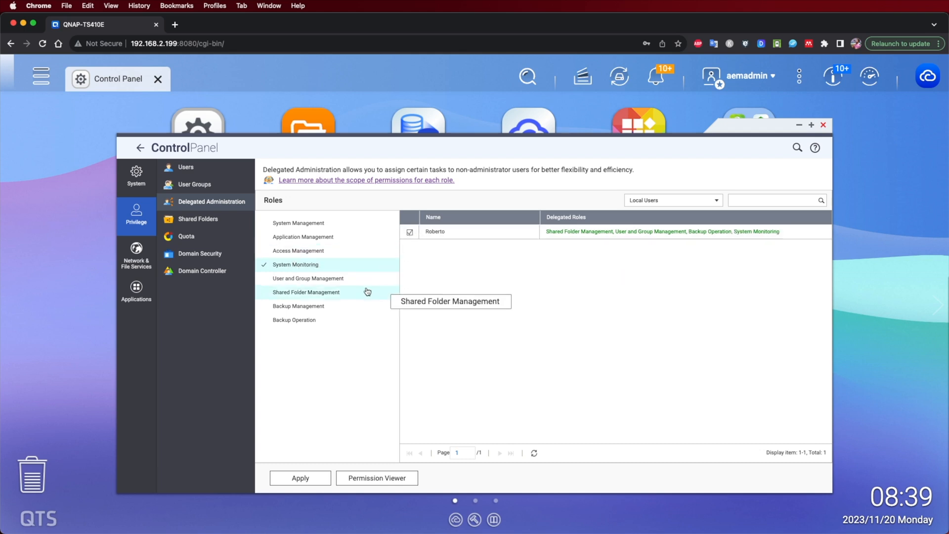
mouse_move(686, 231)
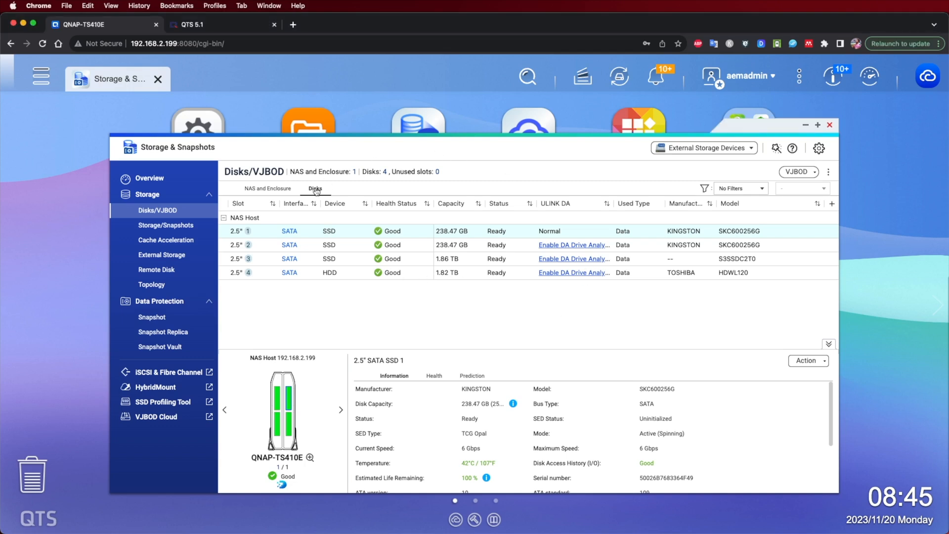
mouse_move(643, 263)
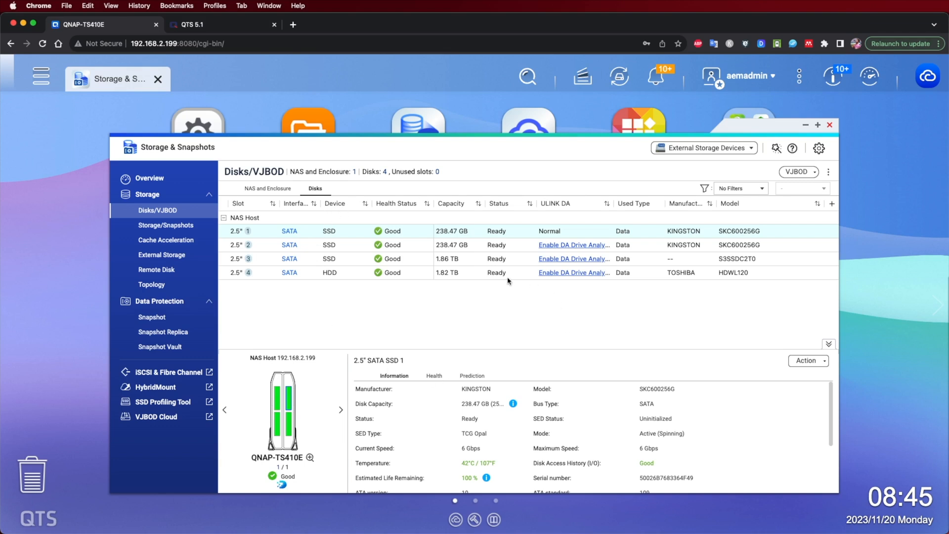
mouse_move(807, 361)
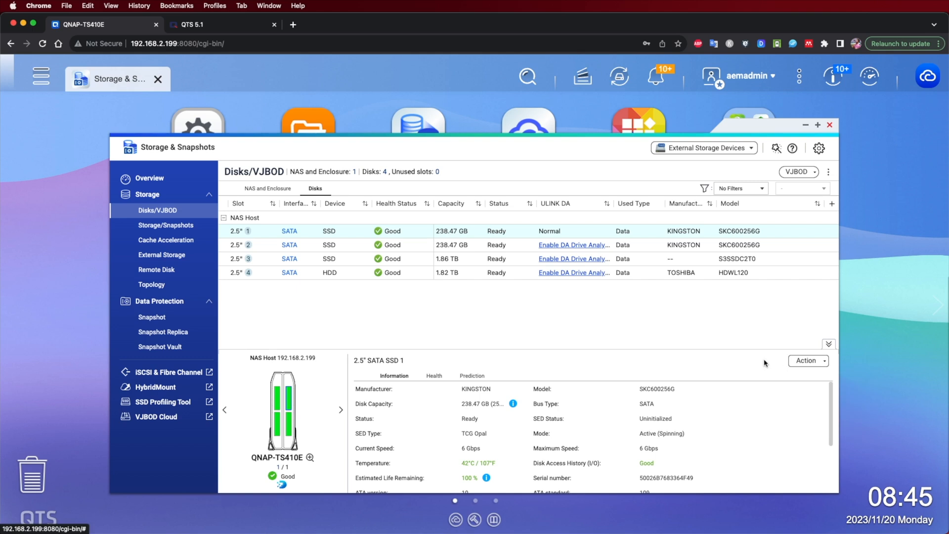
mouse_move(164, 224)
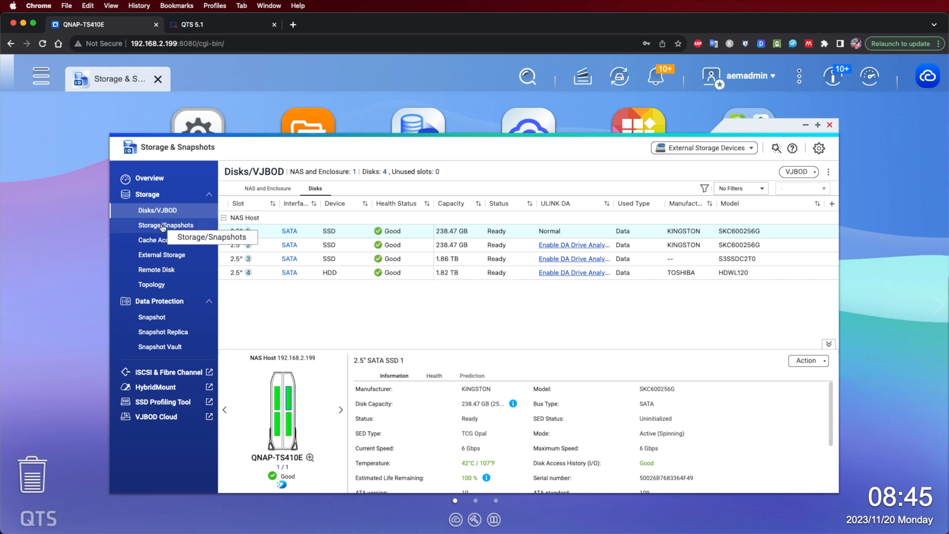
- View the storage pools and volumes in Storage & Snapshots, then return to the desktop
left_click(165, 224)
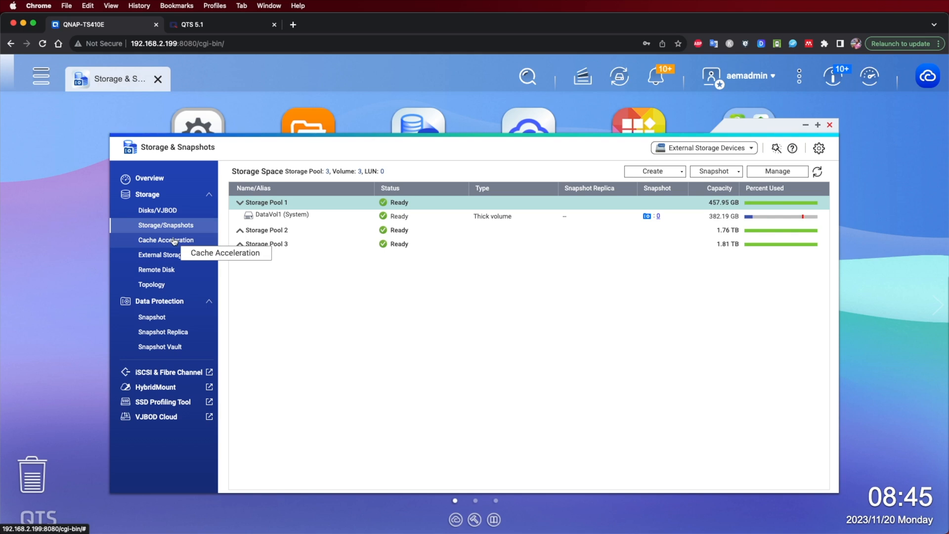
left_click(829, 124)
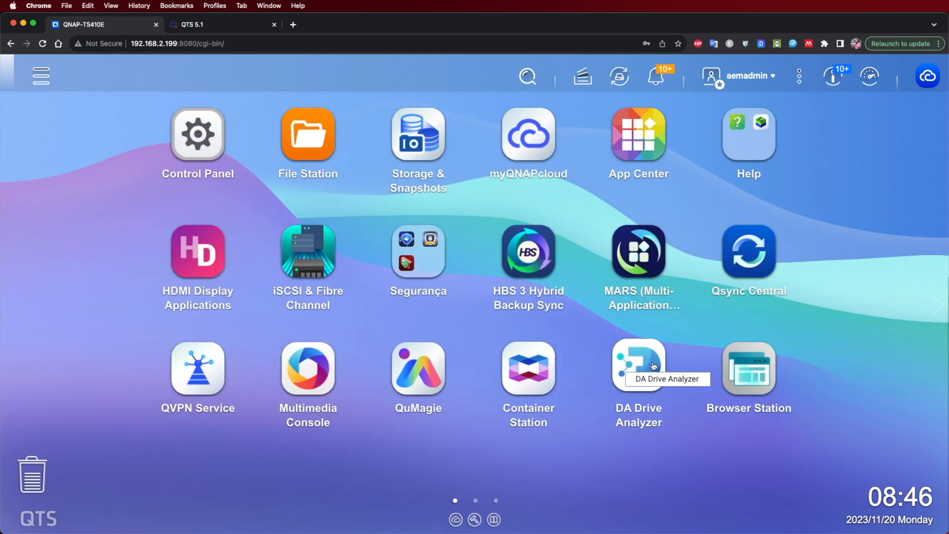
- Check drive failure predictions in DA Drive Analyzer's Drive Prediction view
left_click(638, 367)
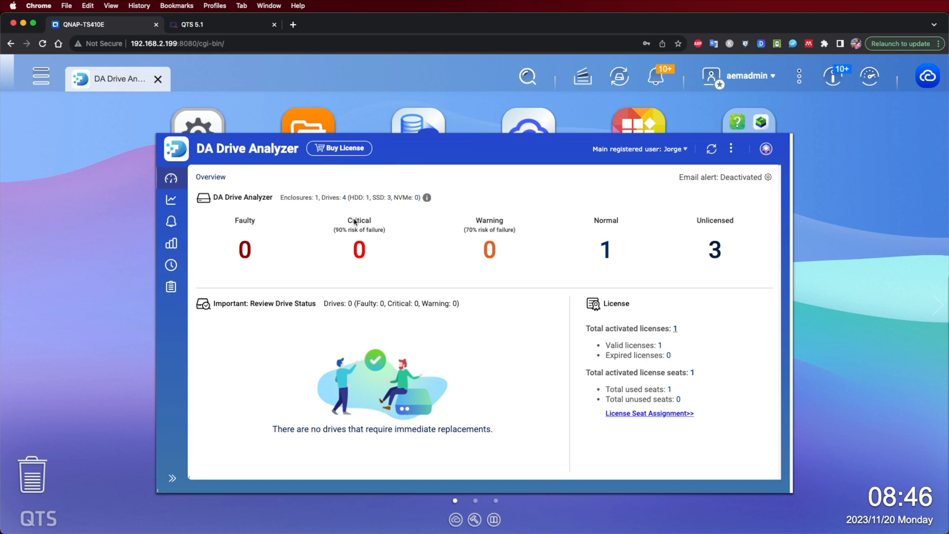
mouse_move(171, 200)
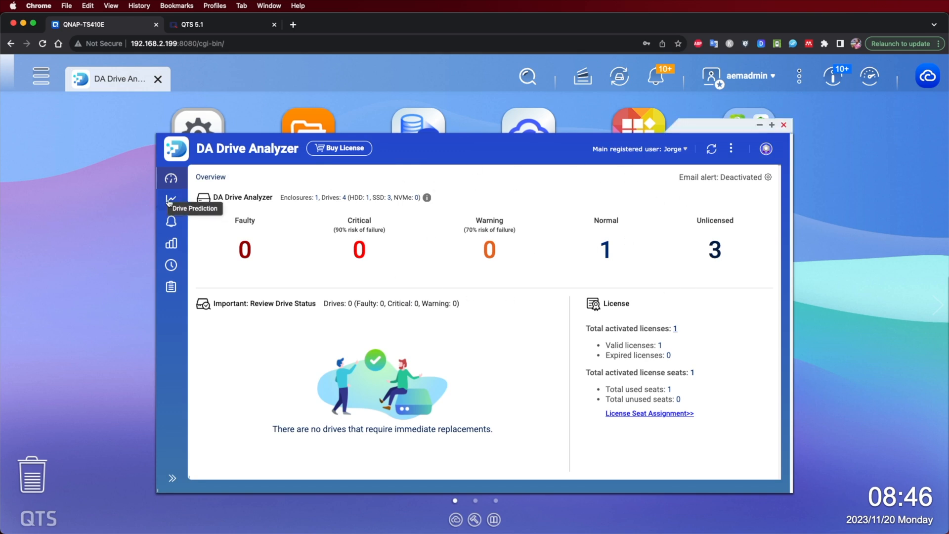
left_click(171, 199)
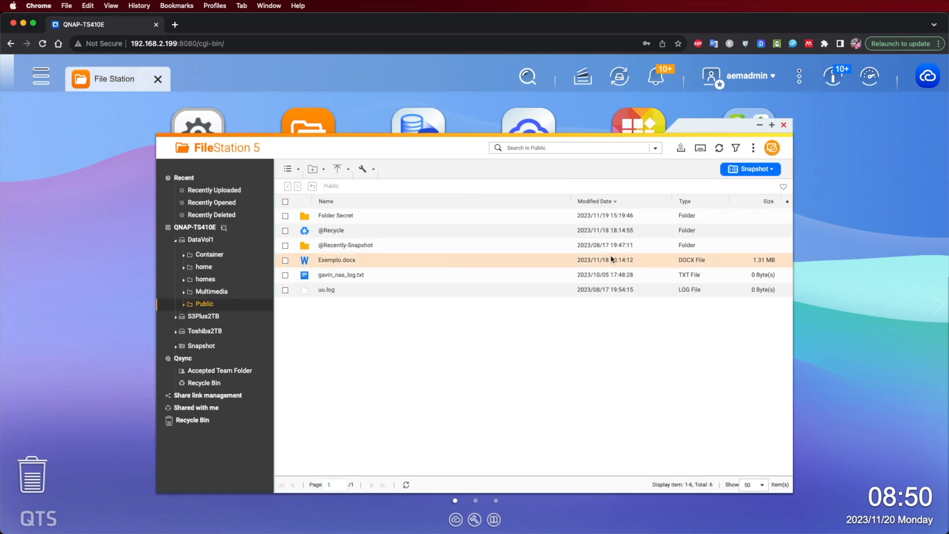
- Search S3Plus2TB for 'exemplo' and view Public's Exemplo.docx in Google docs
left_click(203, 316)
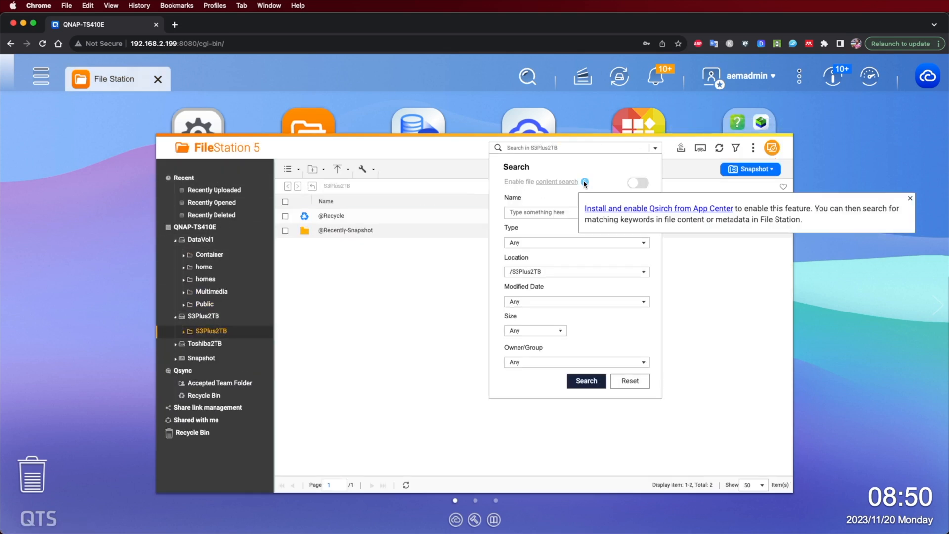
left_click(643, 271)
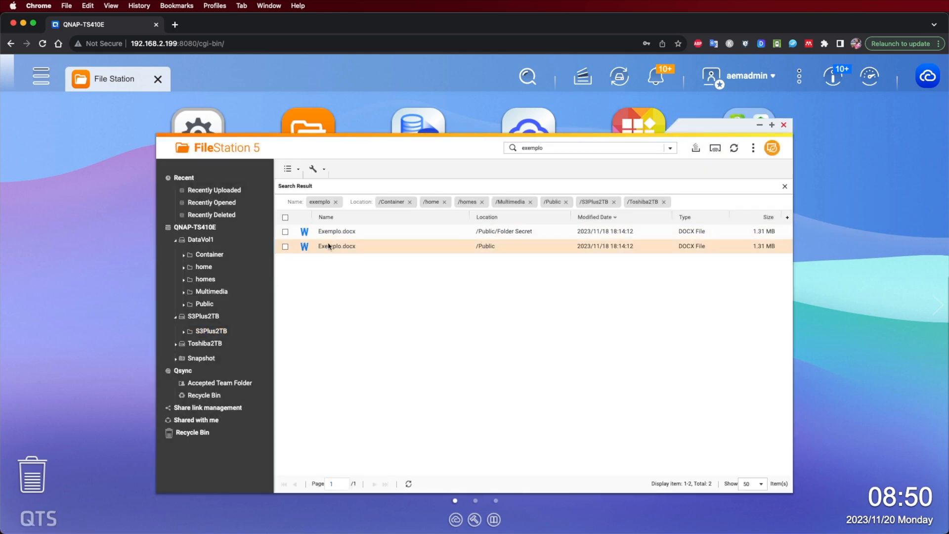
double_click(336, 246)
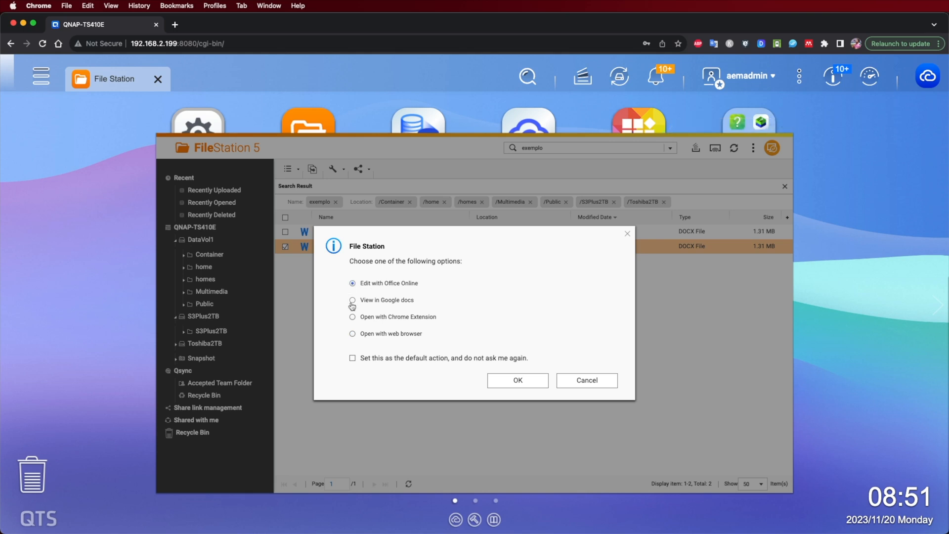
left_click(585, 379)
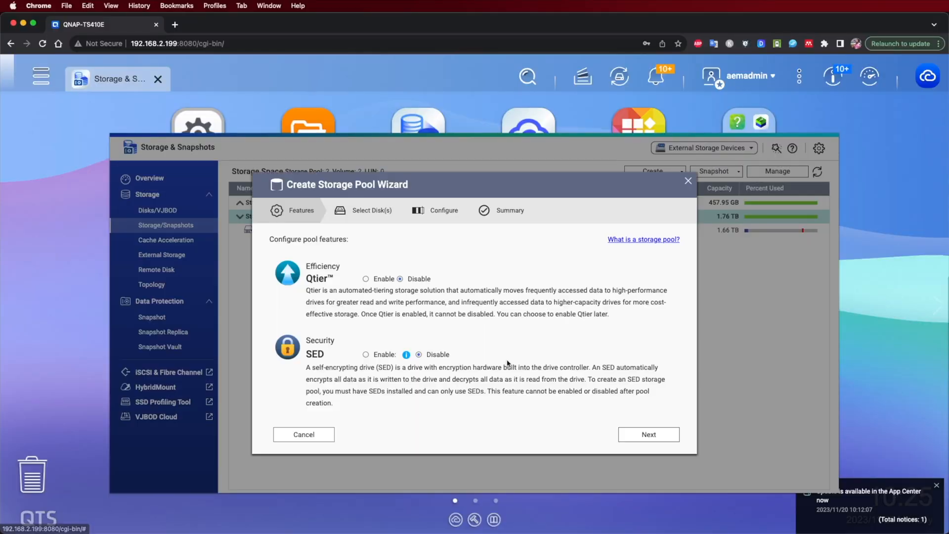
- Create a pool on disk 4 alone, Qtier and SED off, 20% snapshot space, 80% alert
left_click(648, 434)
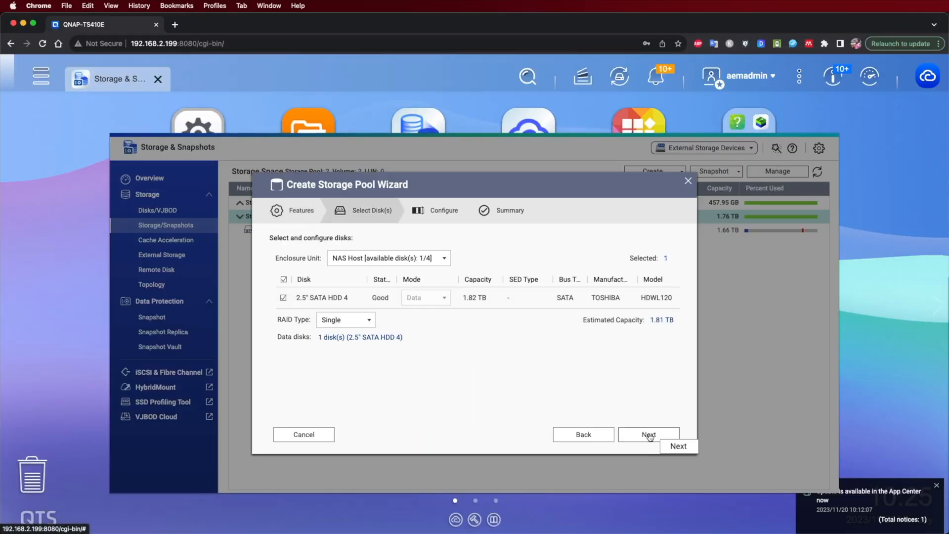
left_click(648, 435)
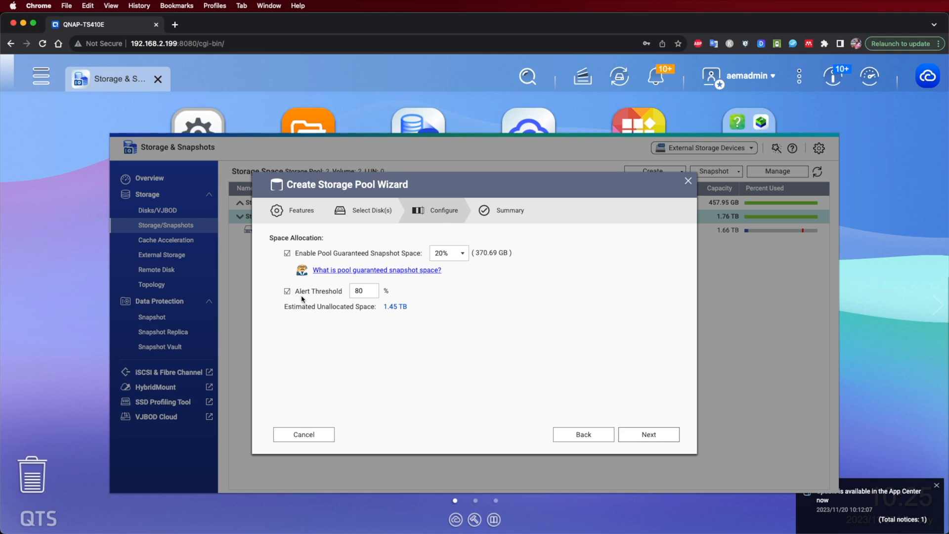
left_click(647, 435)
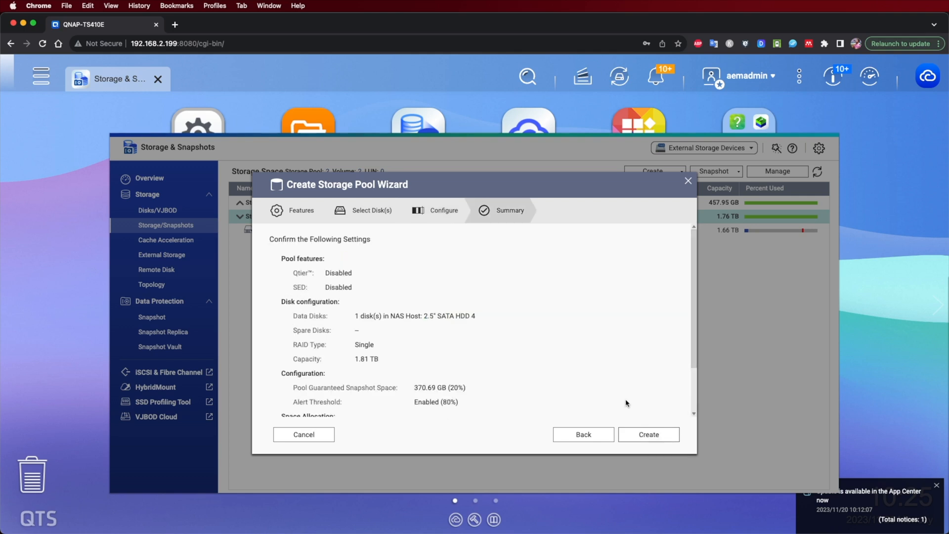
scroll("down", 3)
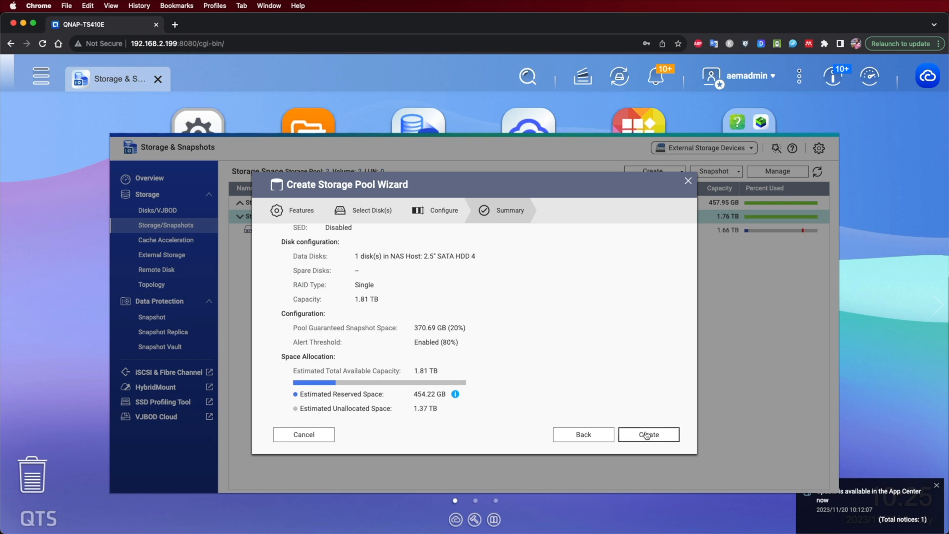
left_click(649, 435)
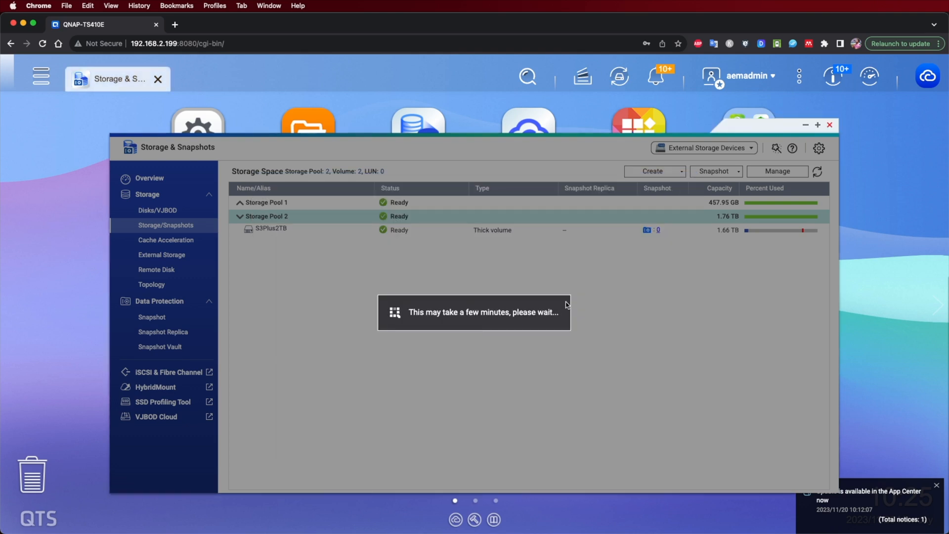
mouse_move(566, 261)
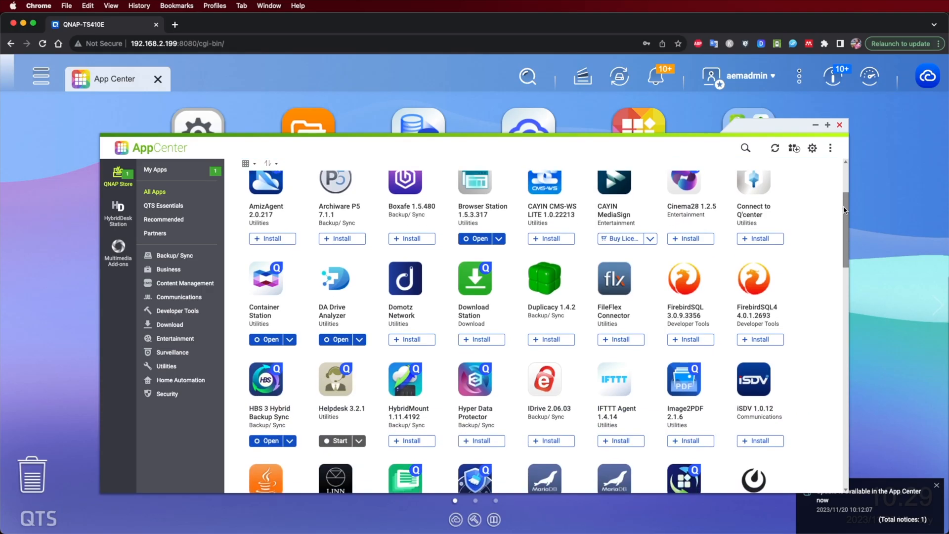
- Scroll through the All Apps catalogue in App Center
scroll("down", 3)
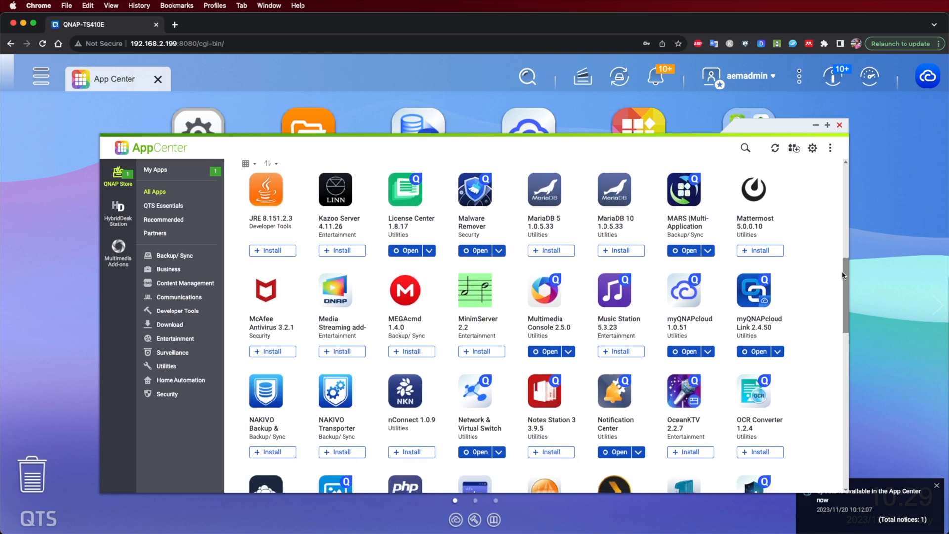
scroll("down", 3)
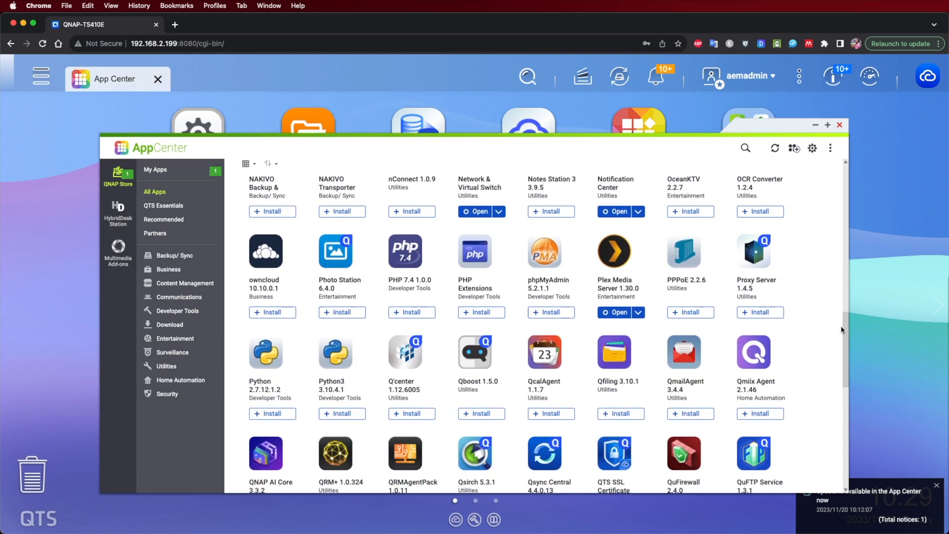